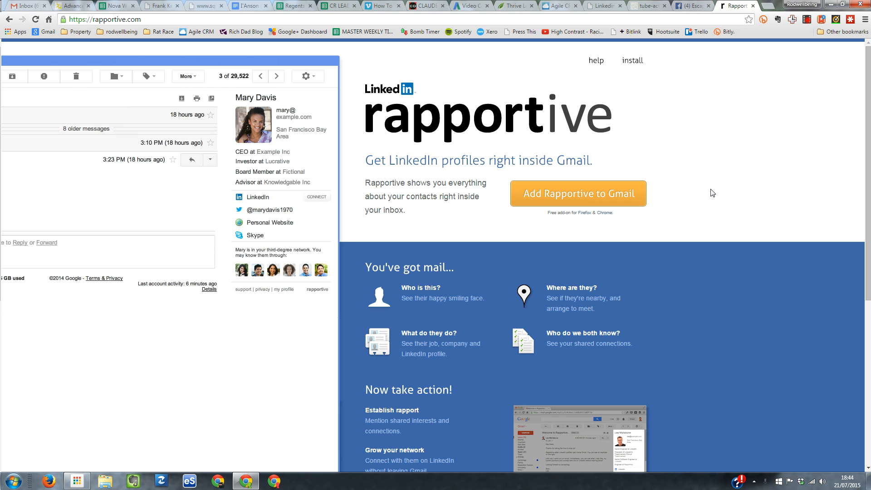
mouse_move(394, 128)
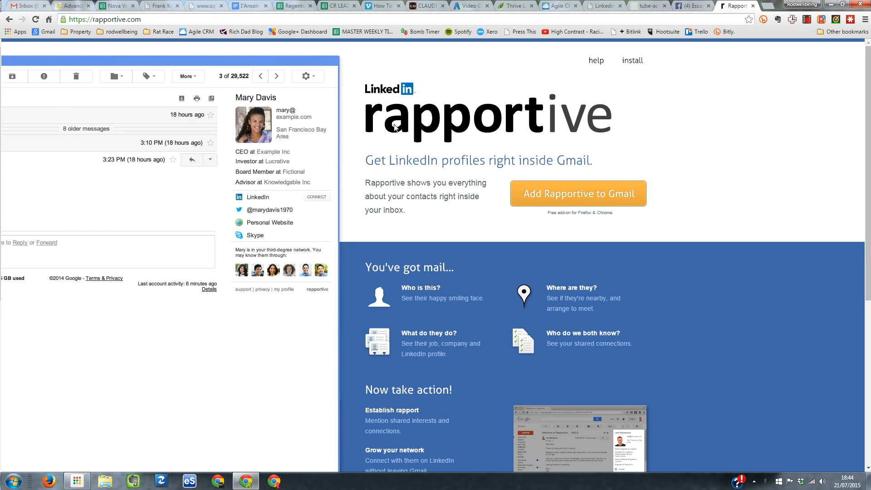
mouse_move(371, 171)
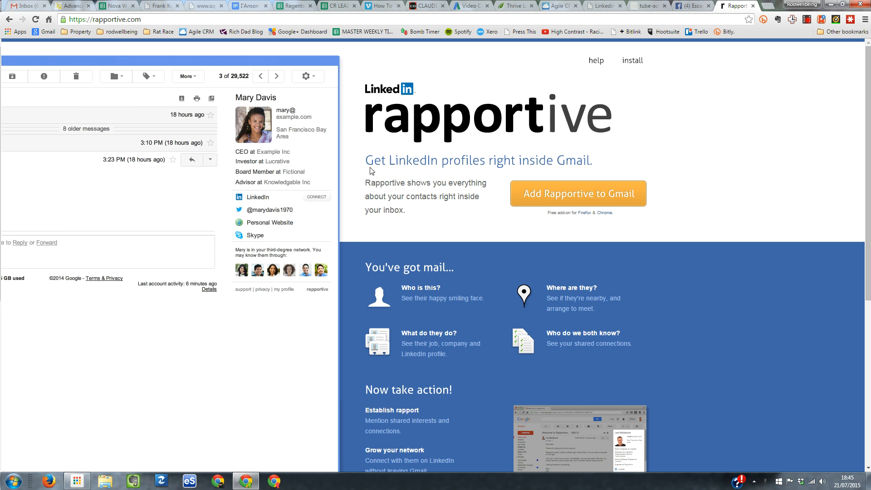
mouse_move(587, 173)
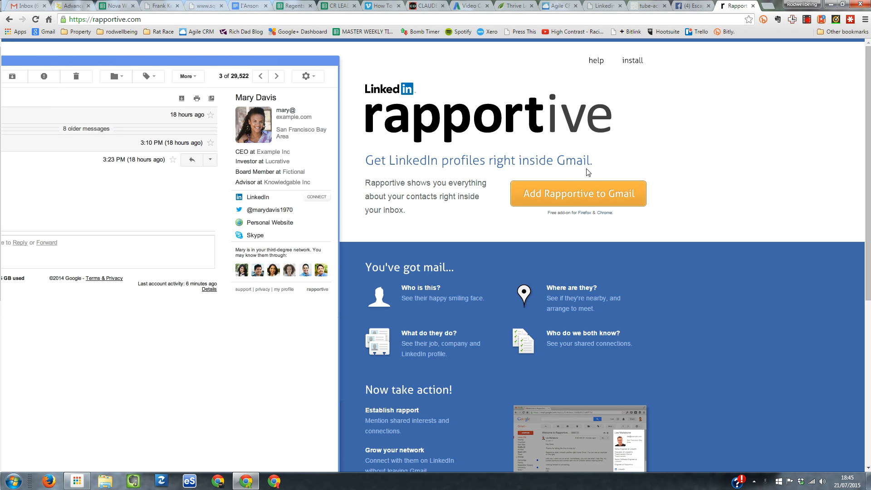
mouse_move(595, 171)
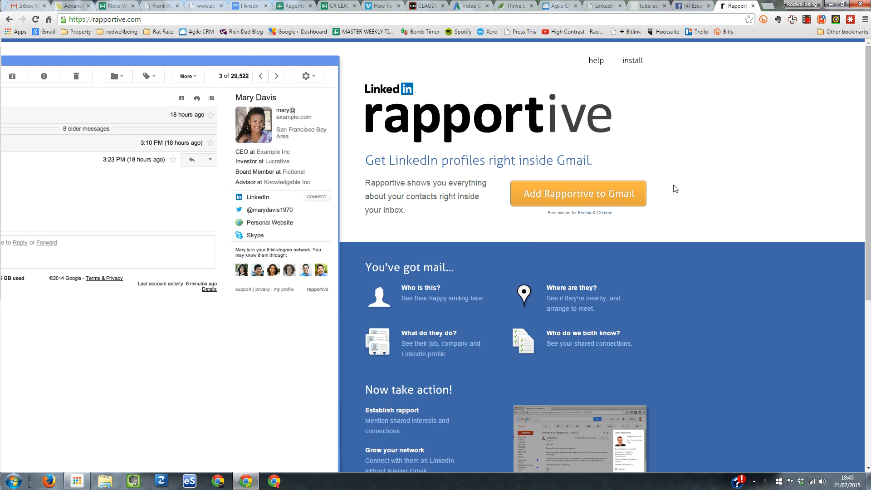
mouse_move(636, 229)
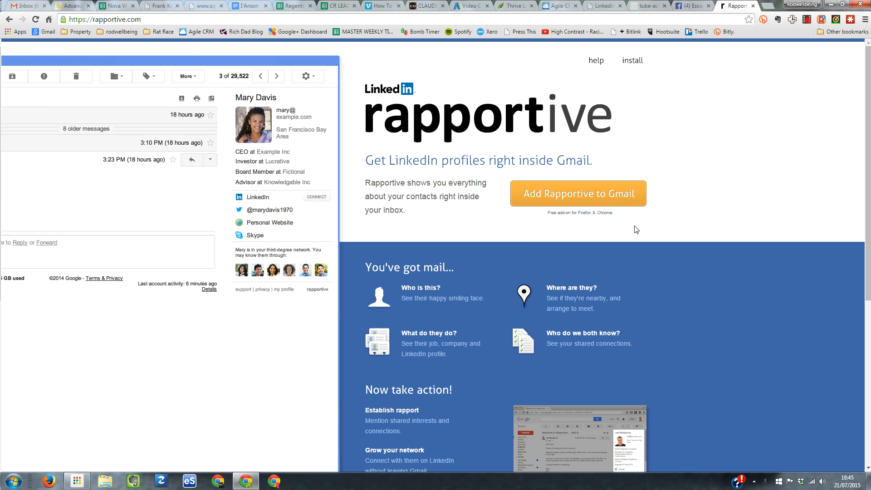
mouse_move(584, 172)
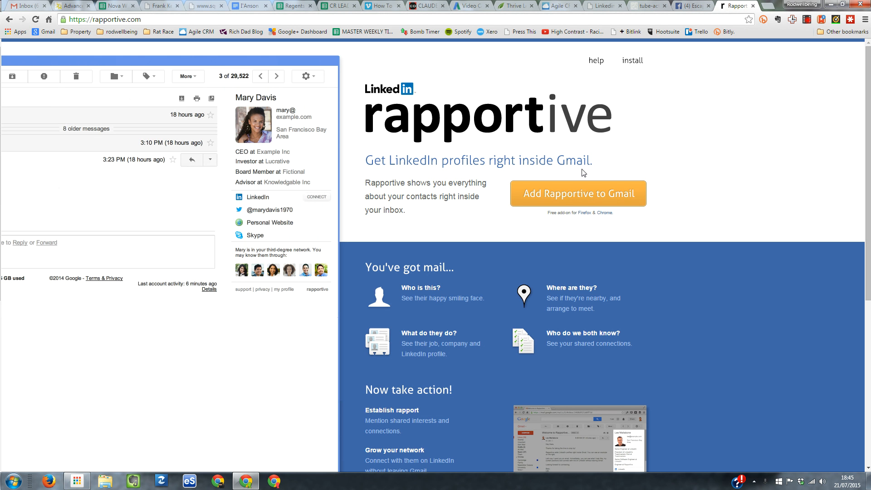
mouse_move(498, 164)
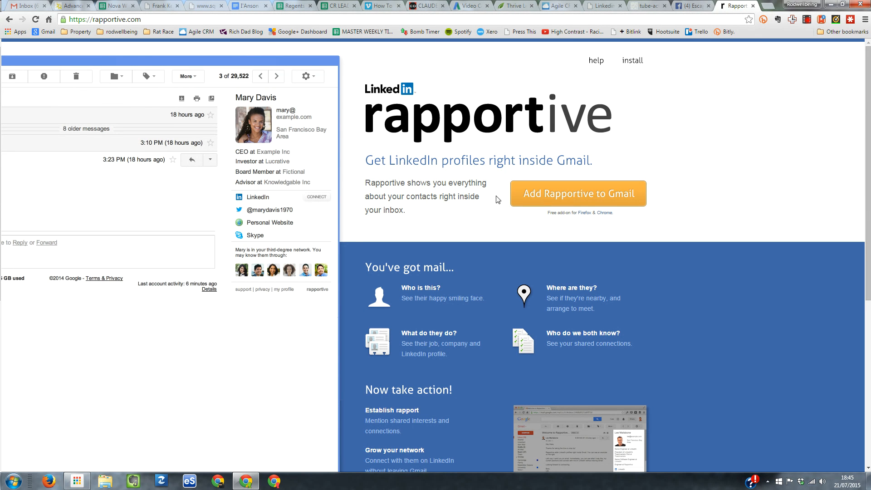
mouse_move(662, 156)
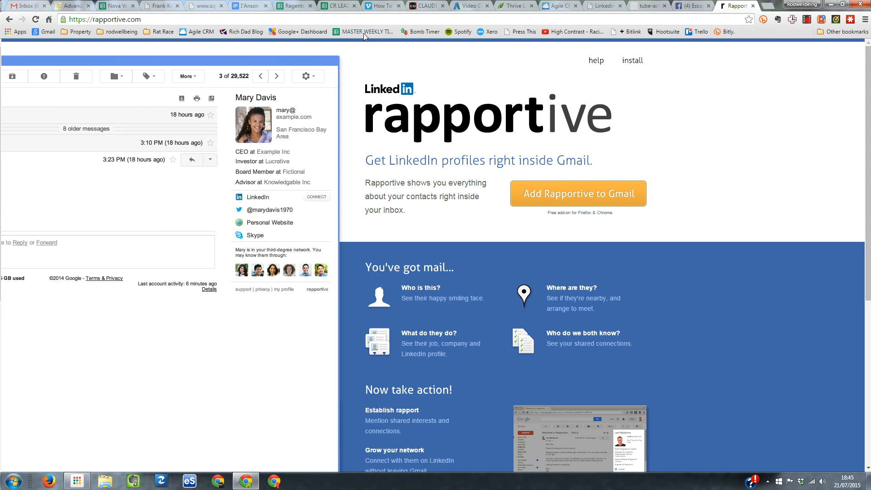
mouse_move(294, 103)
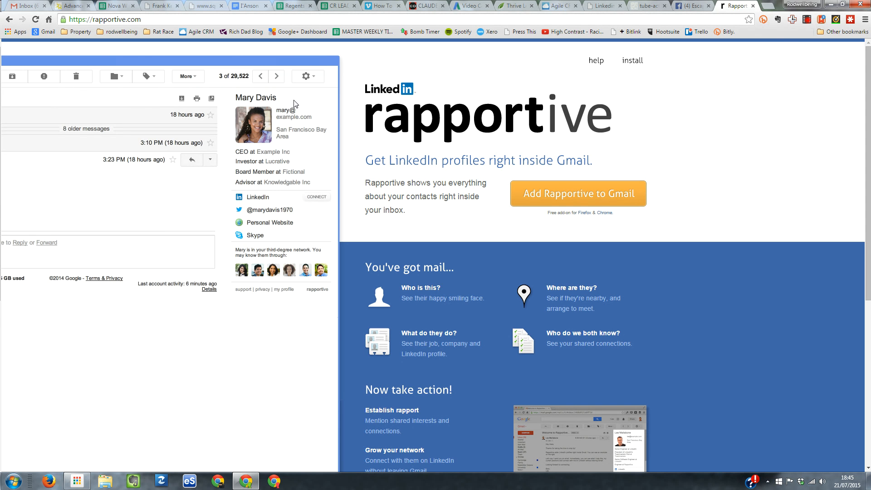
Switch from the Rapportive homepage to the Gmail inbox tab.
left_click(31, 7)
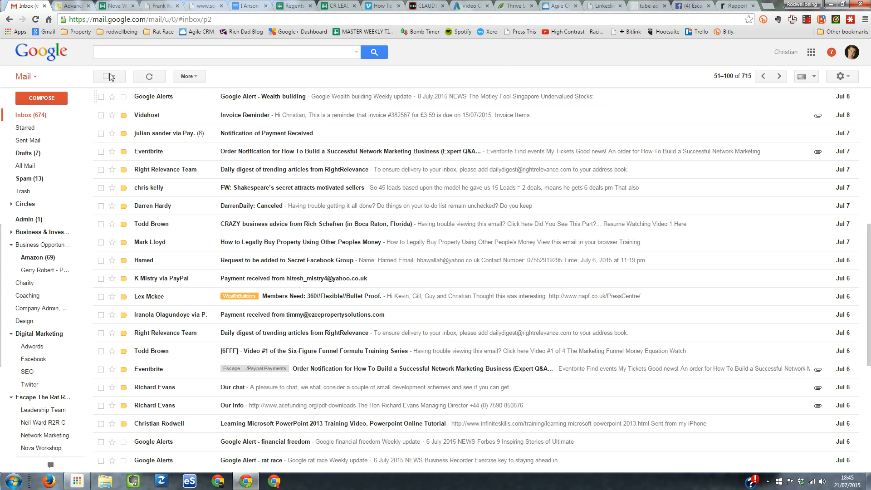
mouse_move(429, 216)
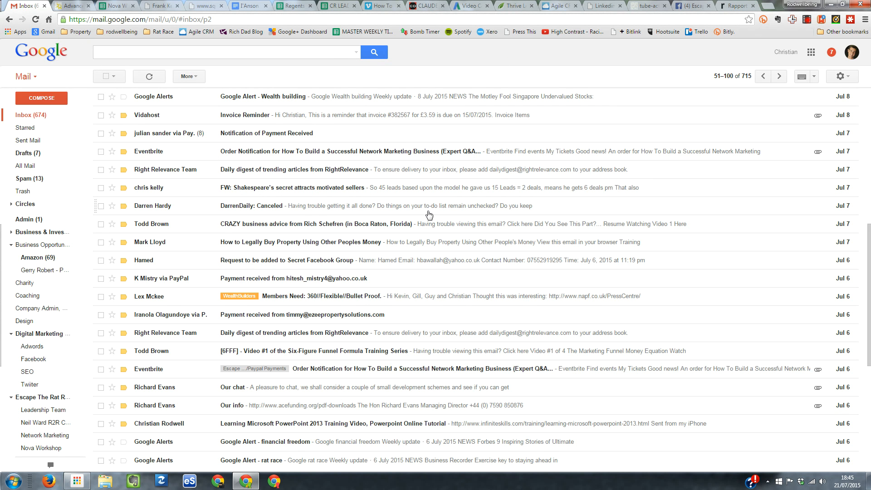
mouse_move(238, 358)
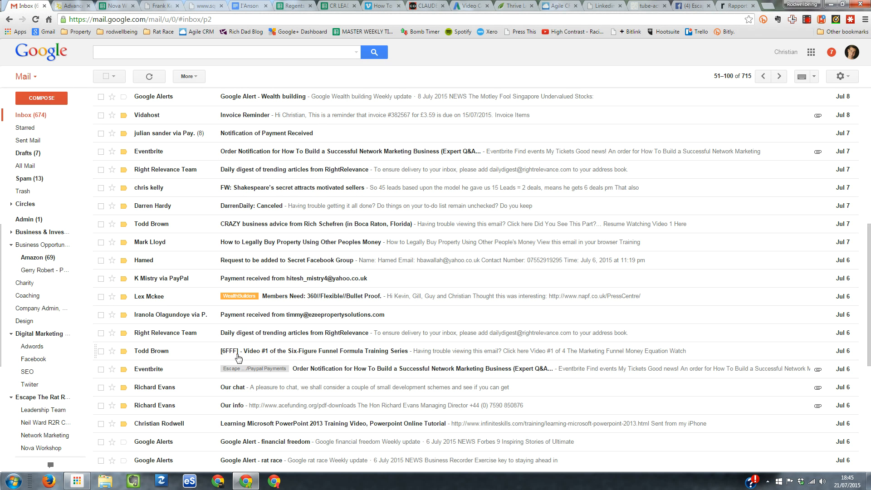
mouse_move(232, 391)
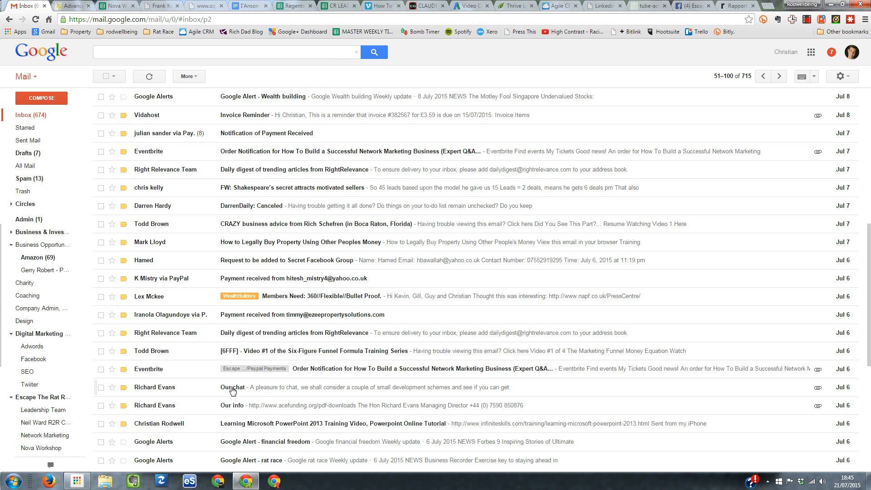
Open the 'Our chat' email to show the sender's LinkedIn details in the sidebar.
left_click(233, 388)
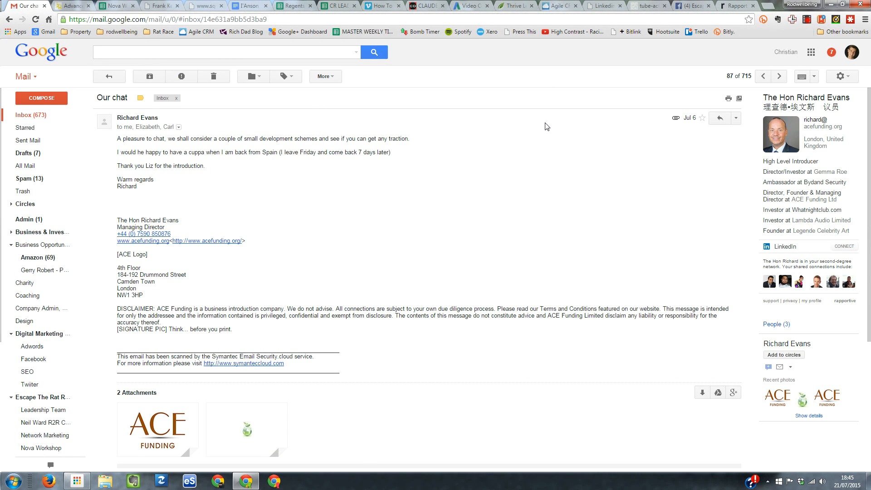
mouse_move(820, 93)
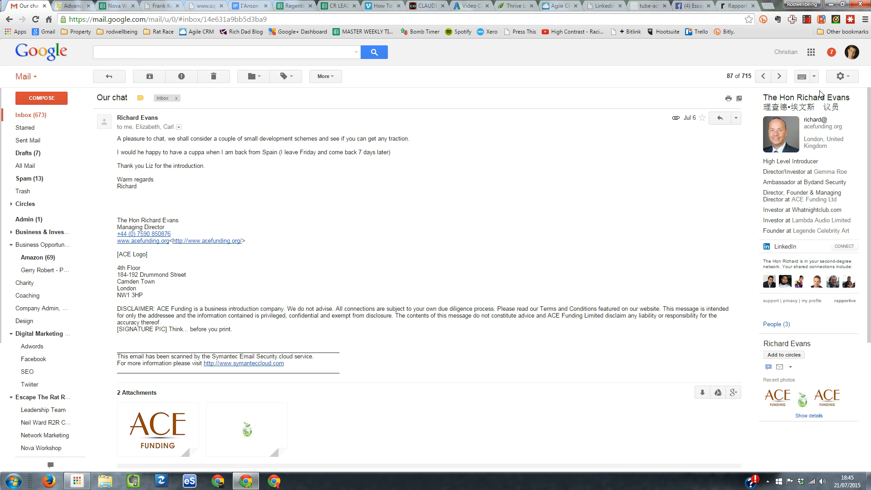
mouse_move(817, 202)
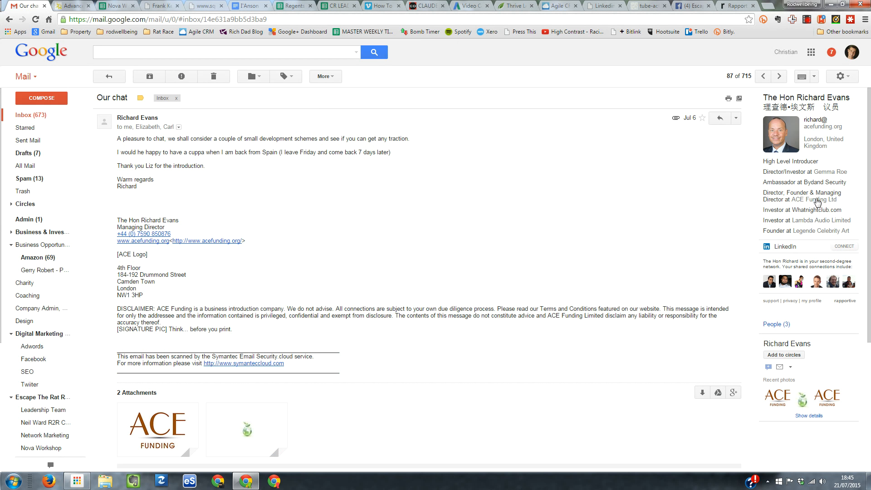
mouse_move(798, 234)
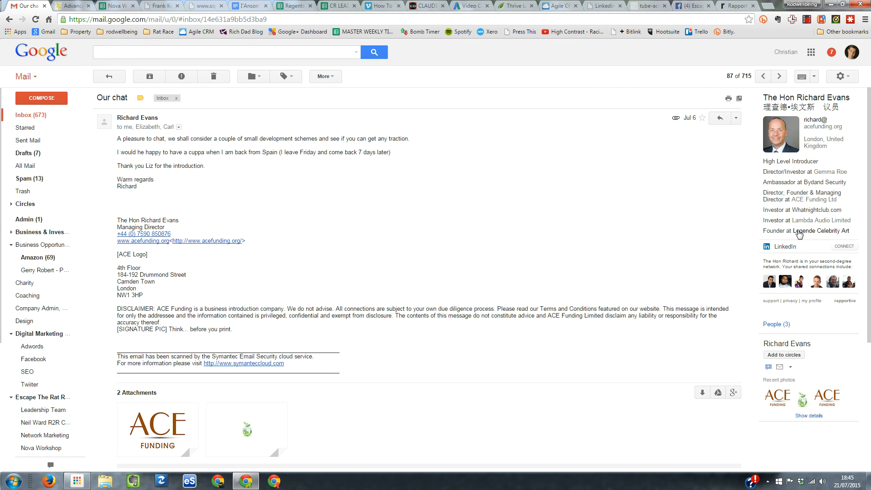
mouse_move(844, 245)
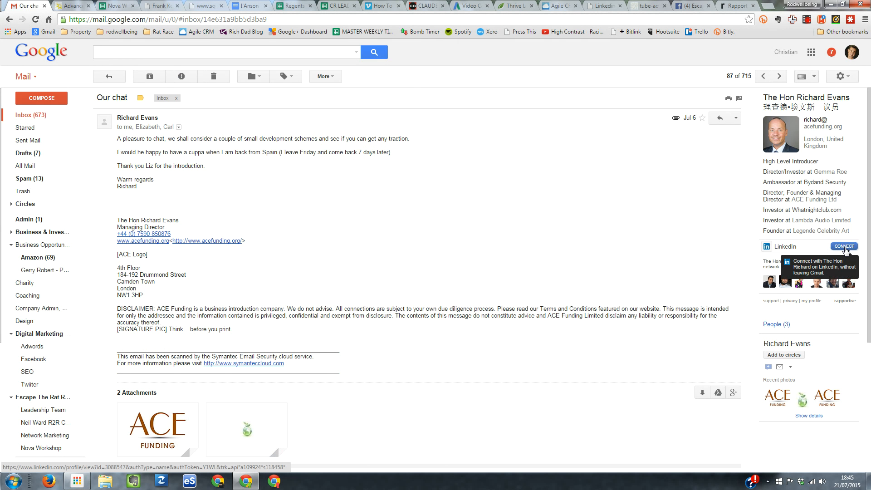
Start a LinkedIn connection request to the sender via the sidebar's Connect link.
left_click(842, 245)
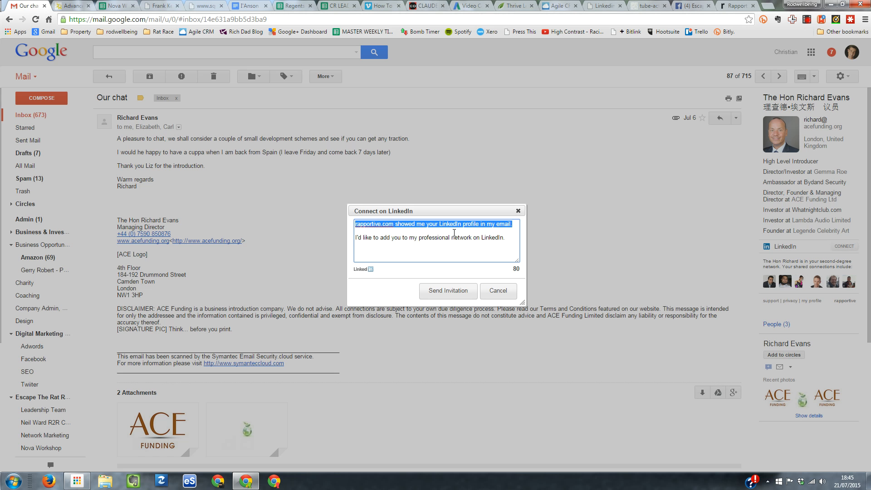
Delete the rapportive.com sentence so only the professional-network line remains.
key("Delete")
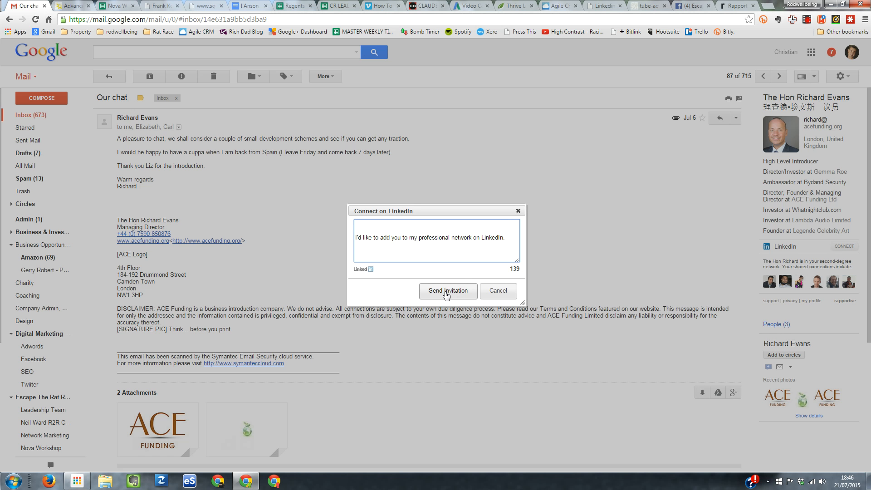
Send the LinkedIn invitation so the sidebar shows the sender as Invited.
left_click(447, 291)
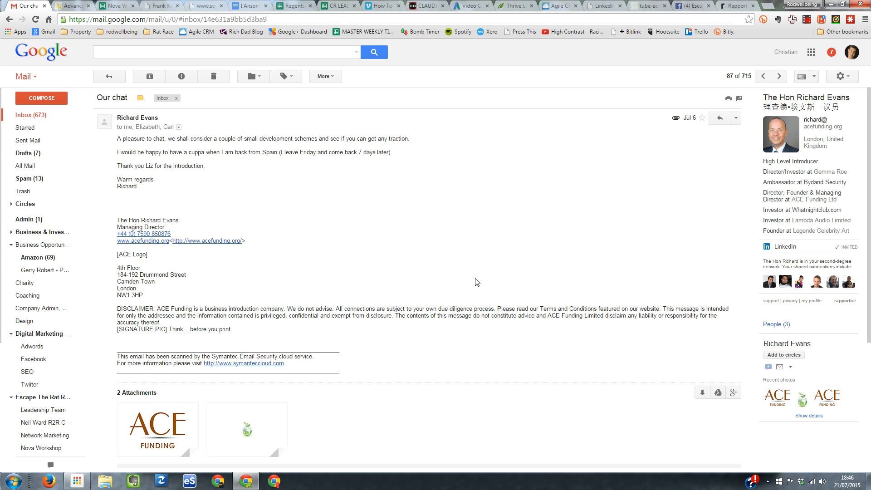
mouse_move(733, 225)
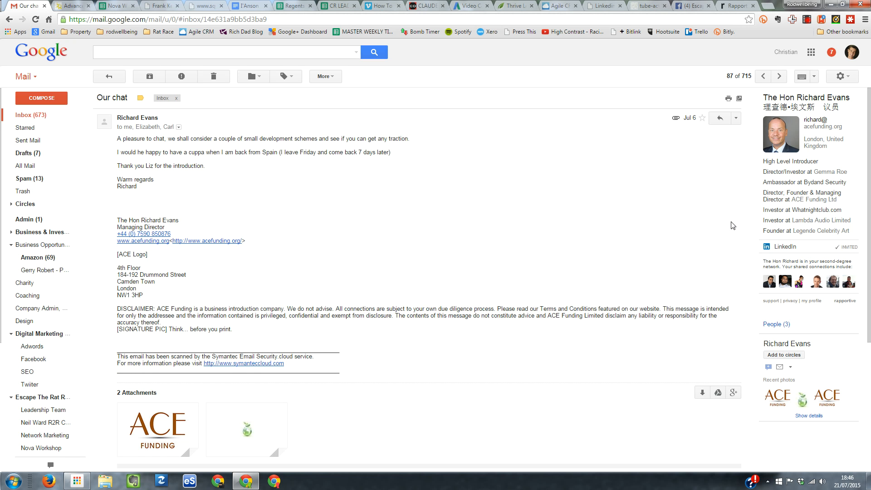
mouse_move(481, 187)
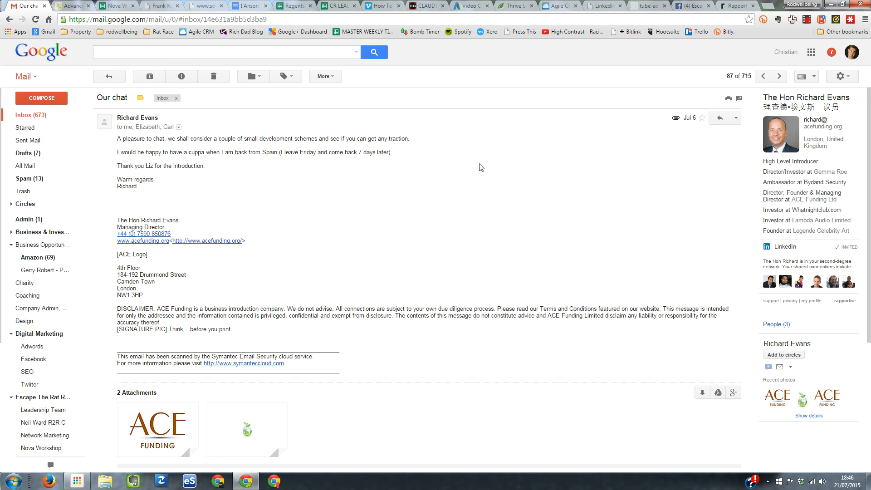
mouse_move(610, 117)
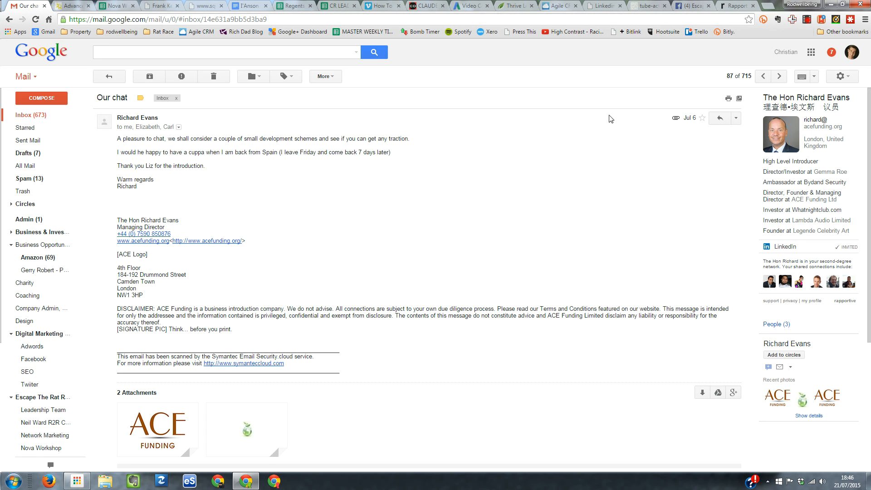
mouse_move(604, 114)
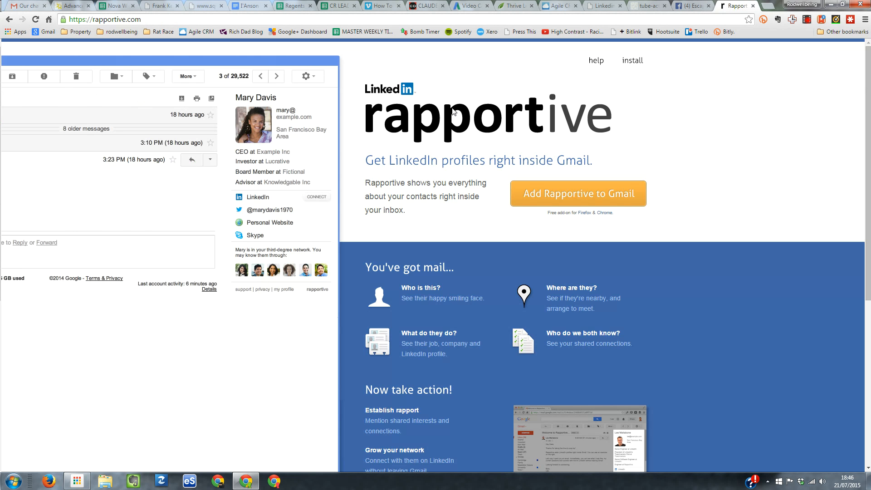
mouse_move(385, 98)
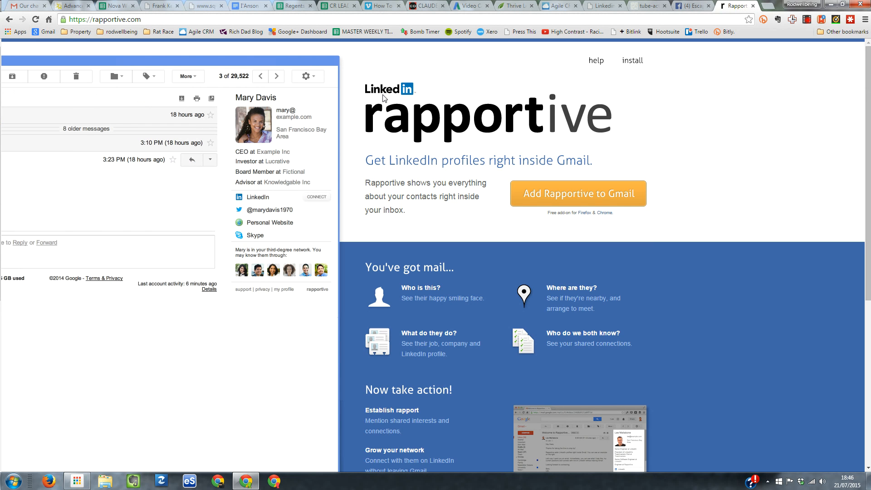